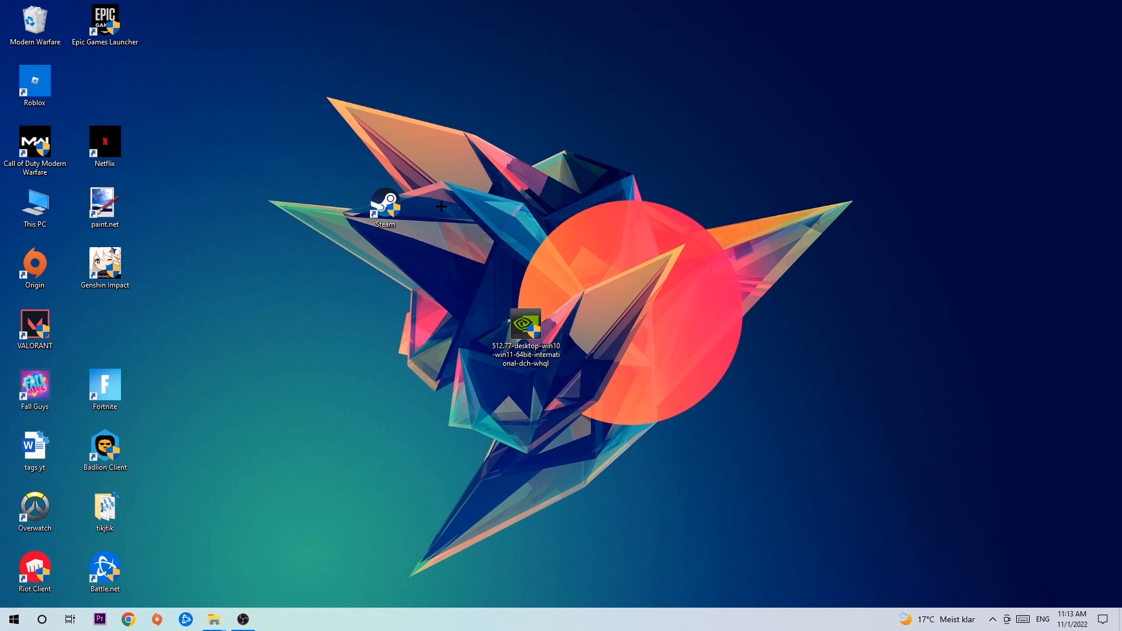
pyautogui.moveTo(1053, 600)
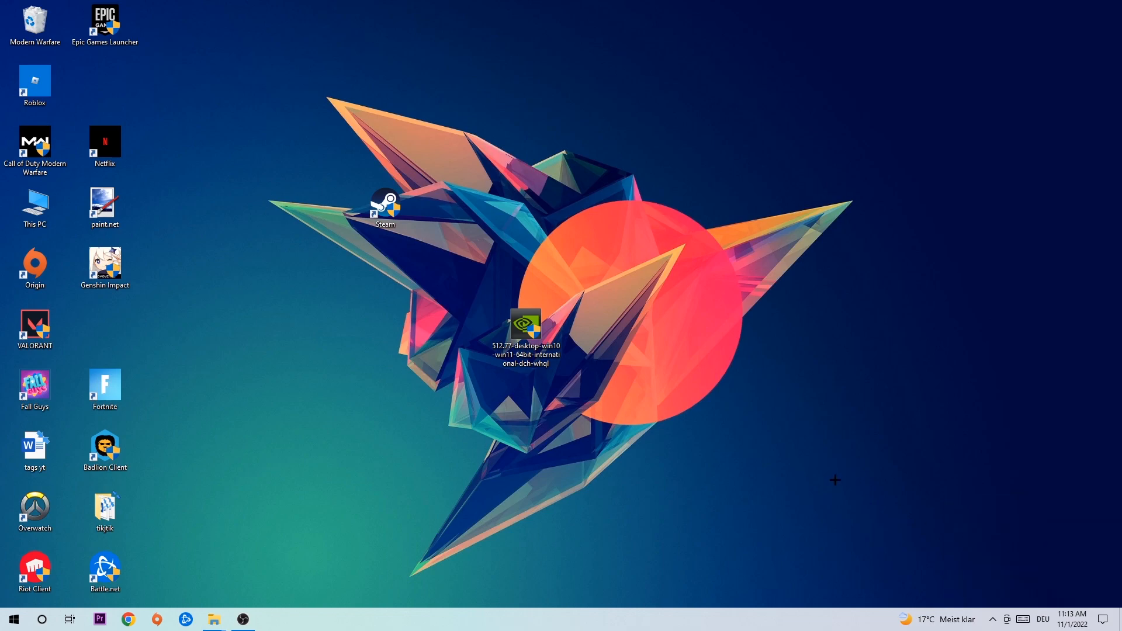
pyautogui.moveTo(784, 455)
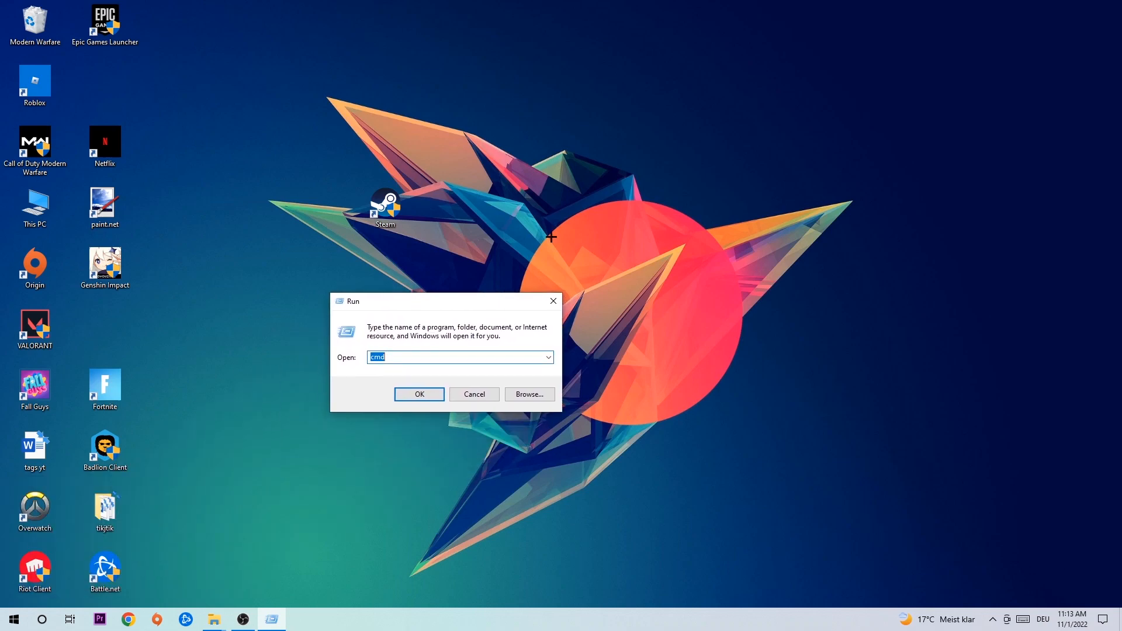
pyautogui.moveTo(388, 351)
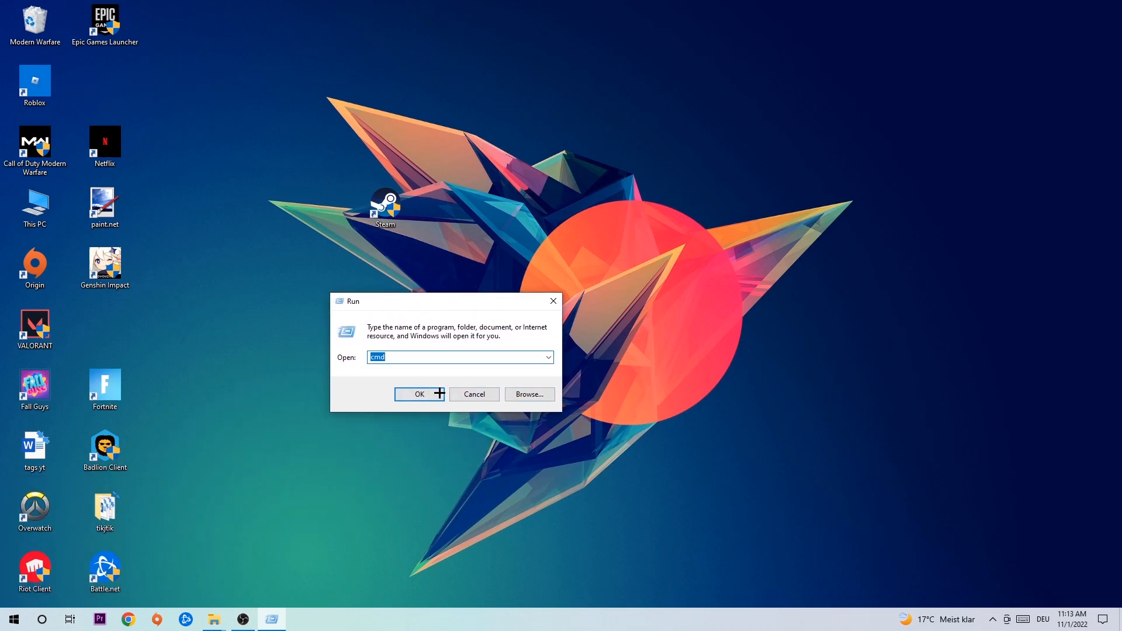
# - Launch cmd from Run and flush the DNS resolver cache with ipconfig /flushdns
pyautogui.click(418, 394)
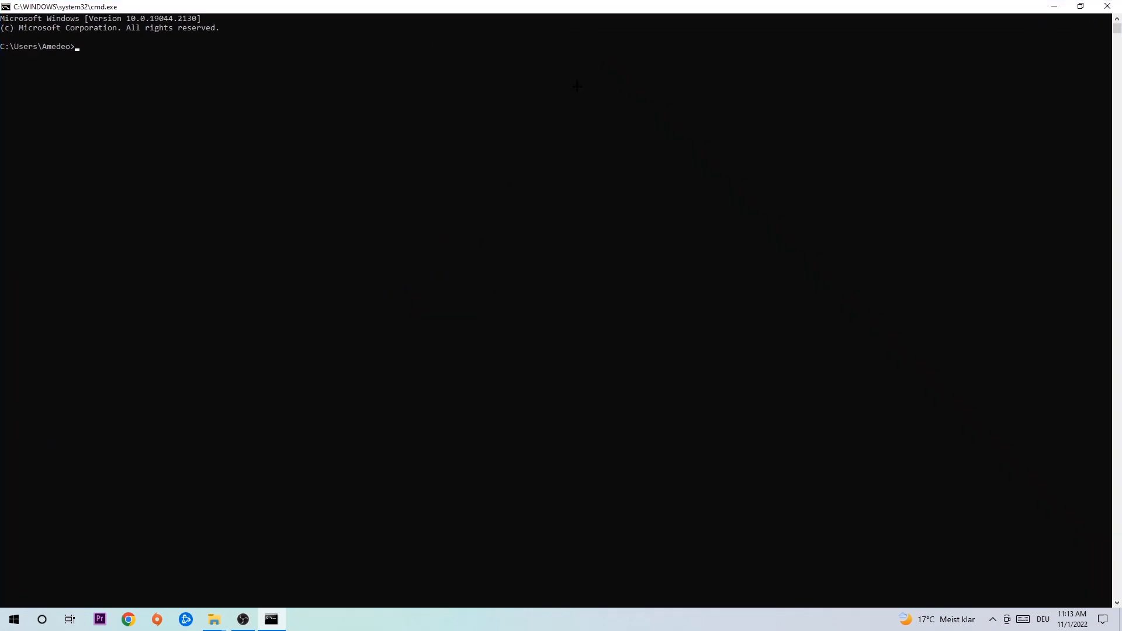
pyautogui.write('ipconf')
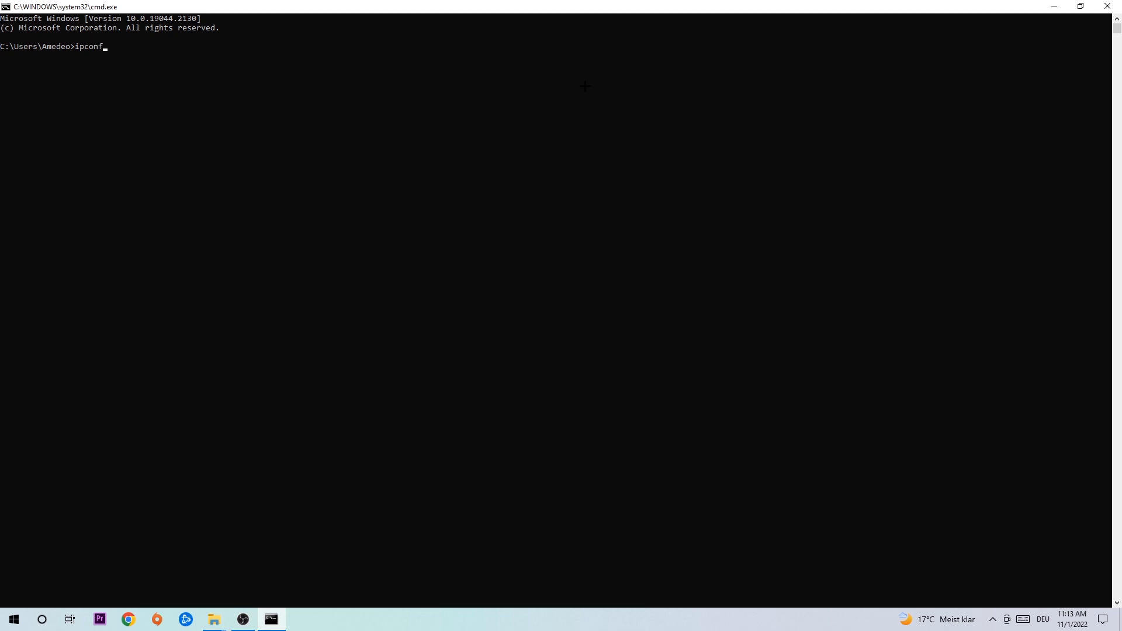
pyautogui.write('ig /fk')
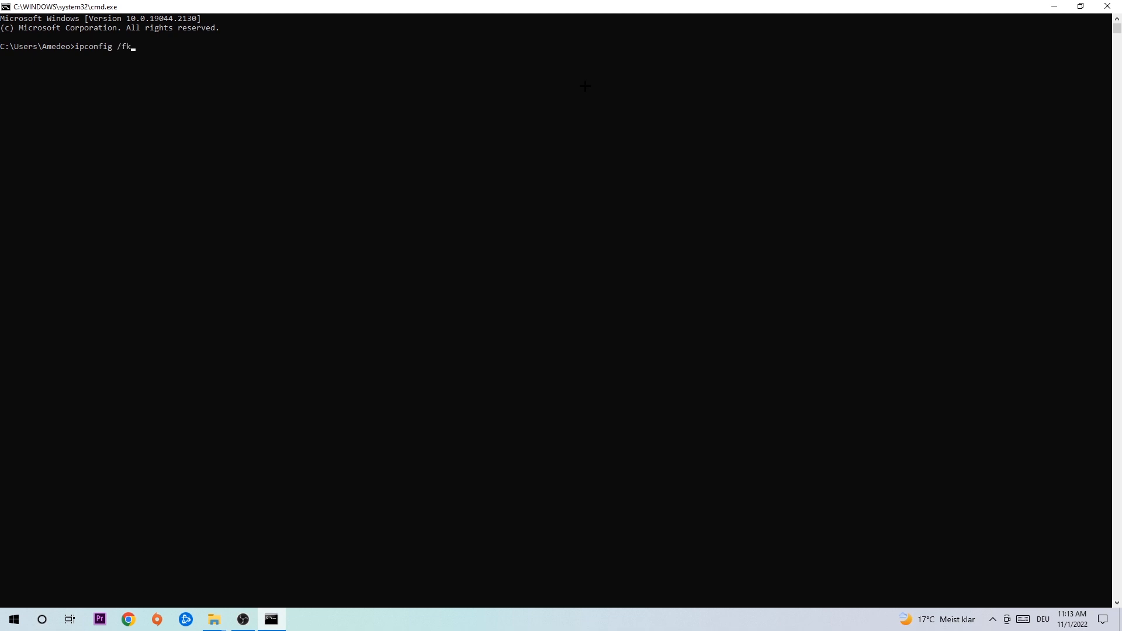
pyautogui.write('lushdns')
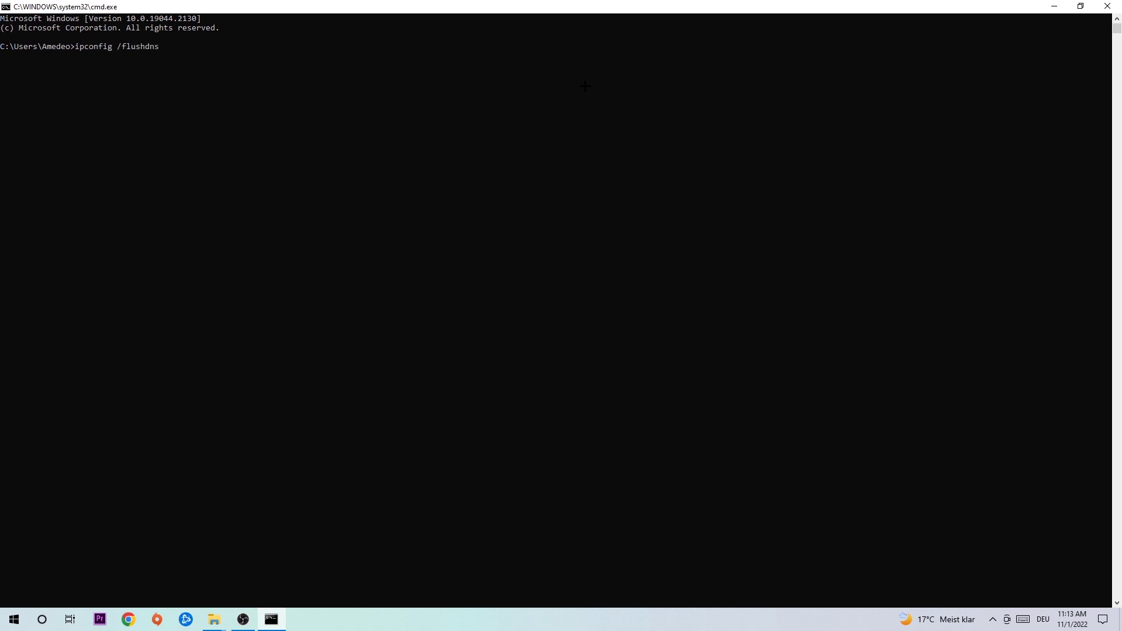
pyautogui.press('Return')
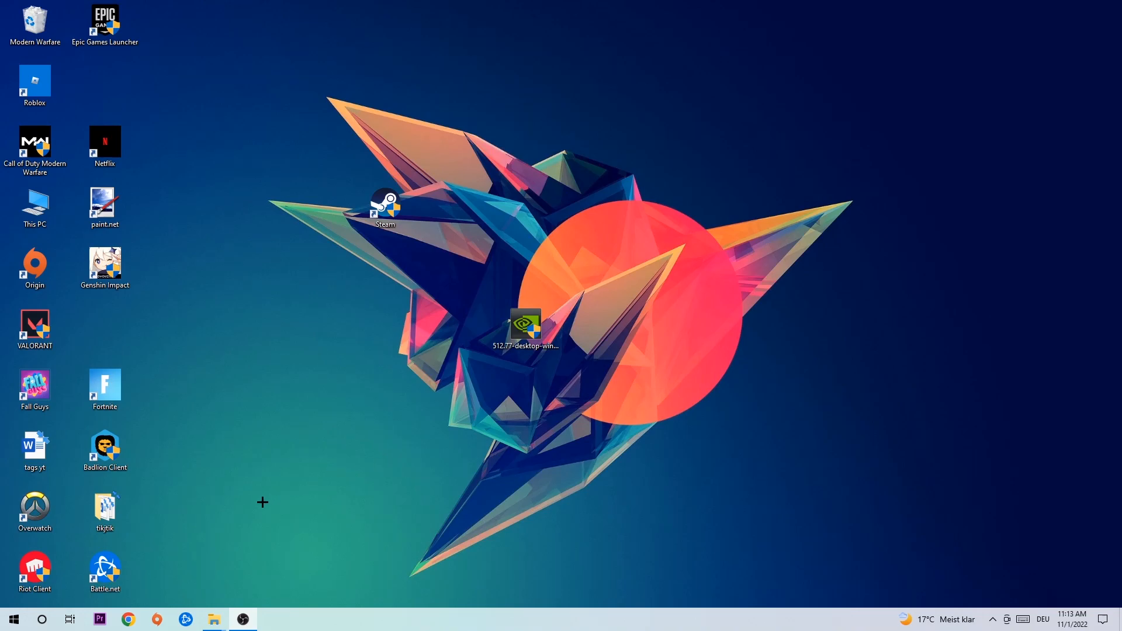
# - Reach the Network & Internet status page through Start > Settings
pyautogui.click(13, 620)
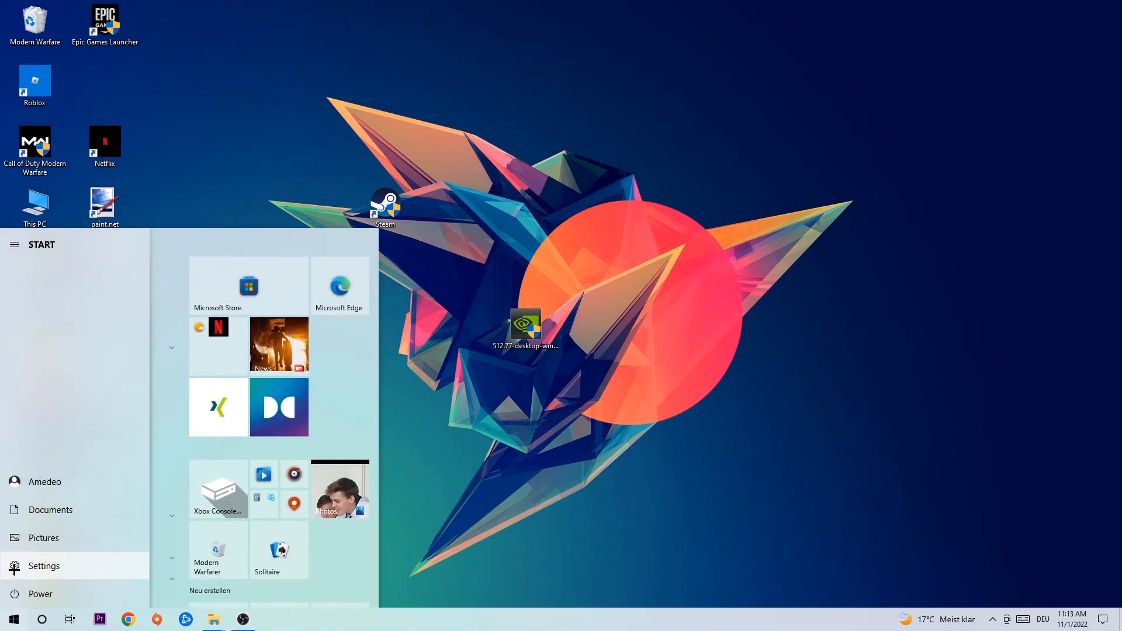
pyautogui.click(43, 566)
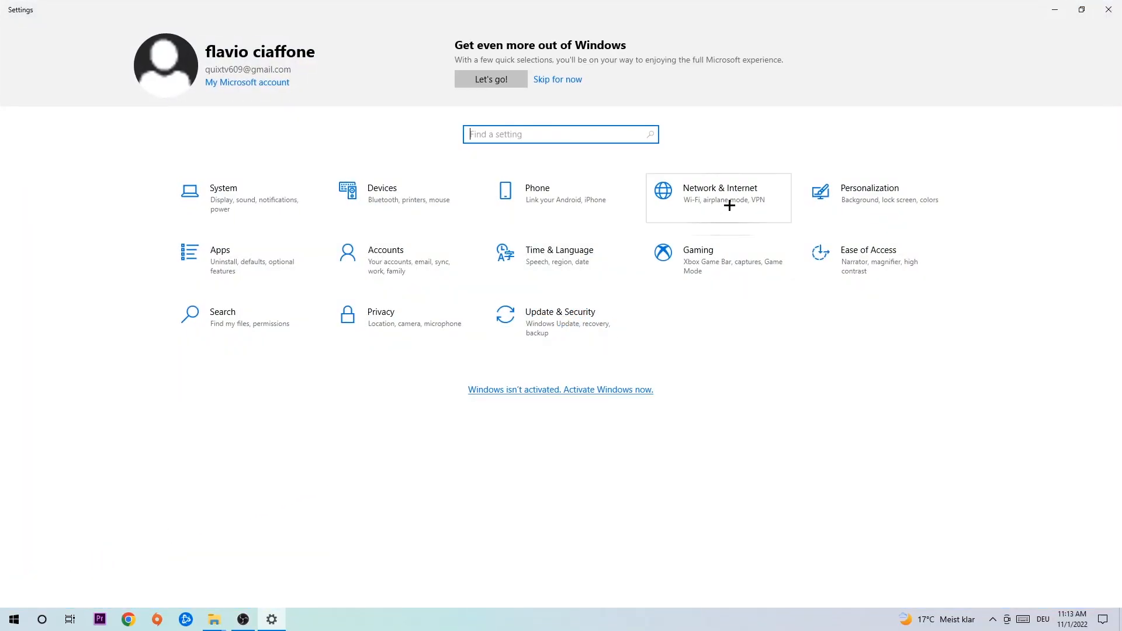
pyautogui.click(719, 192)
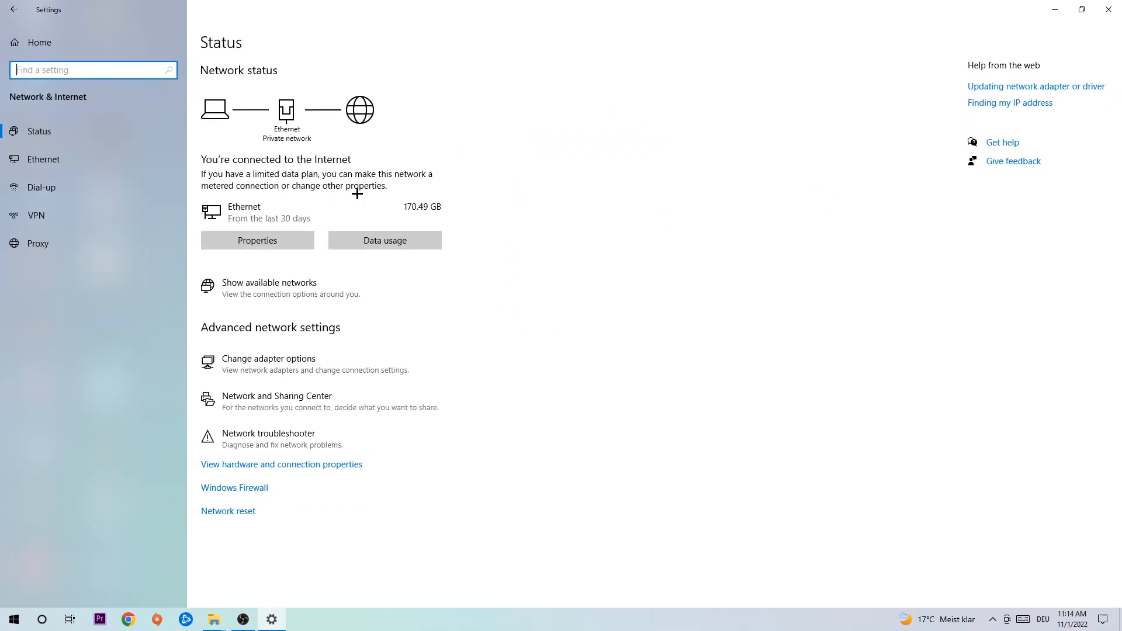
pyautogui.moveTo(287, 438)
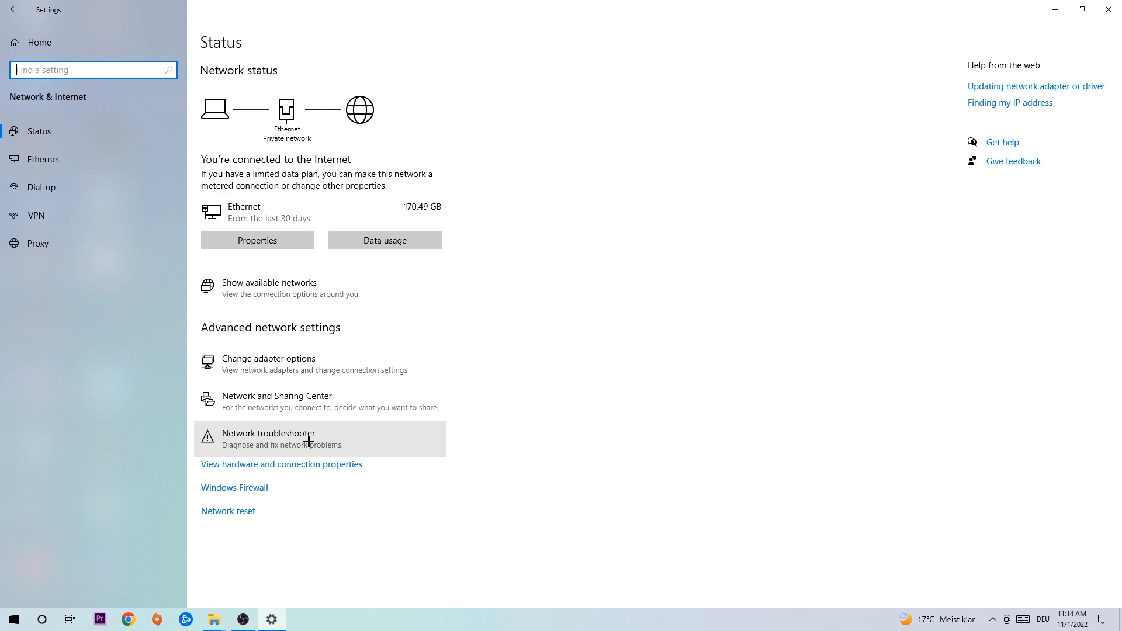
pyautogui.moveTo(342, 399)
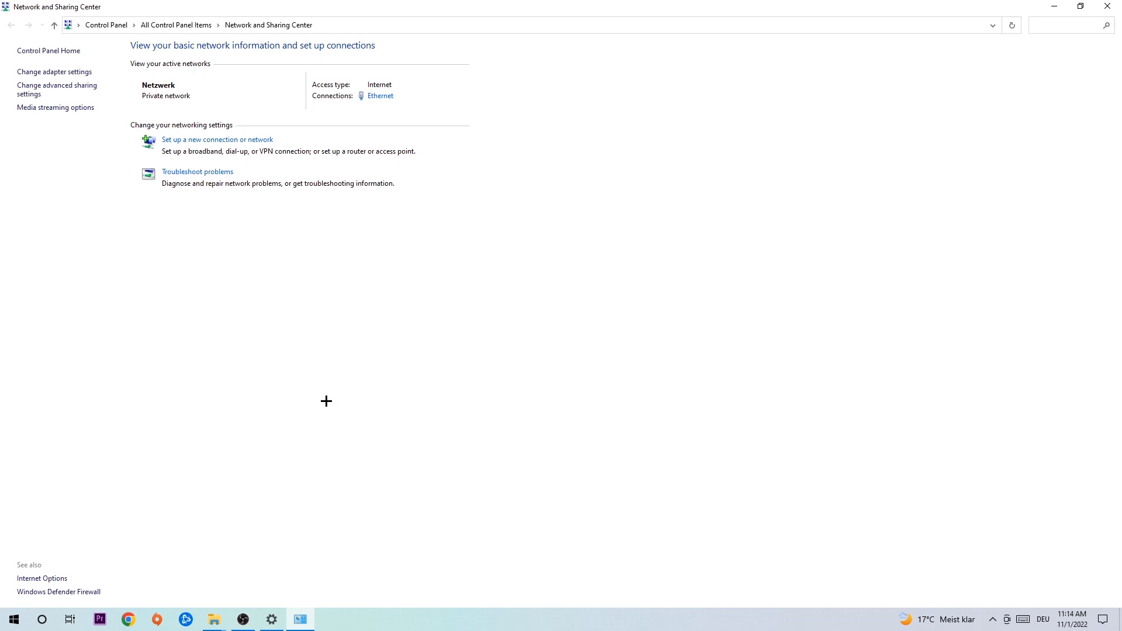
pyautogui.moveTo(386, 107)
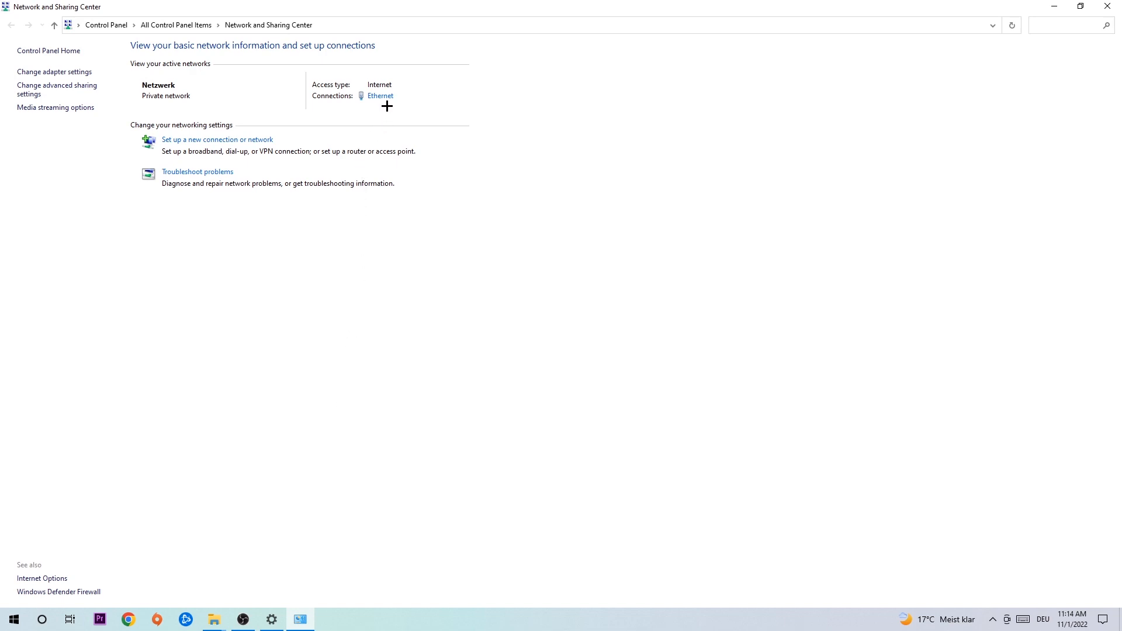
pyautogui.moveTo(389, 87)
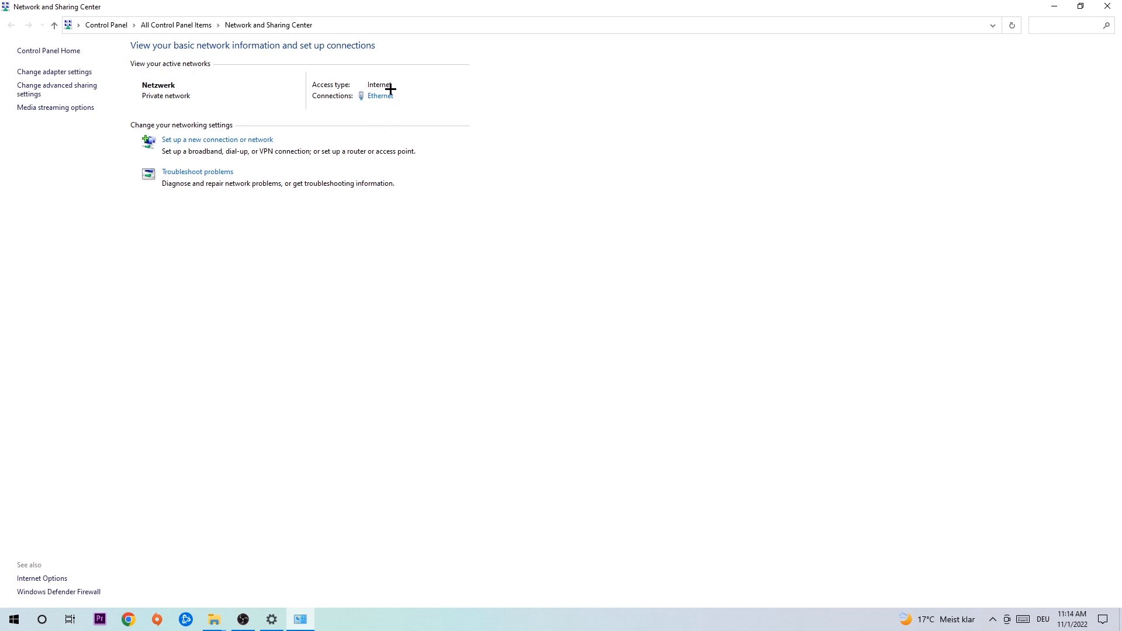
pyautogui.moveTo(381, 96)
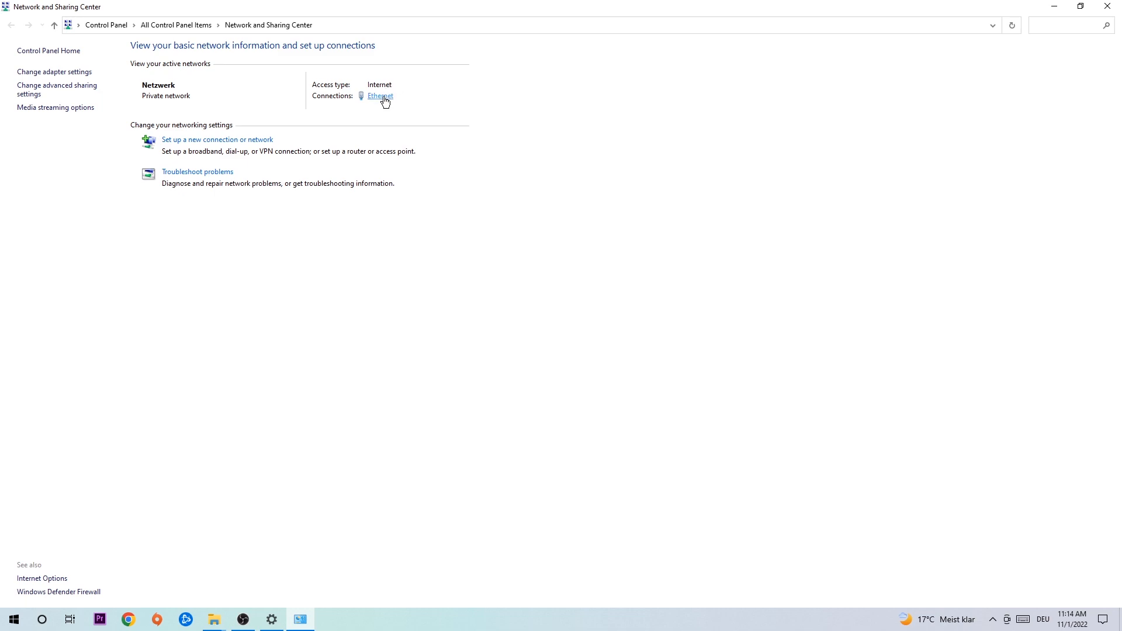
# - Show the Ethernet Status dialog from Network and Sharing Center's Connections link
pyautogui.click(380, 95)
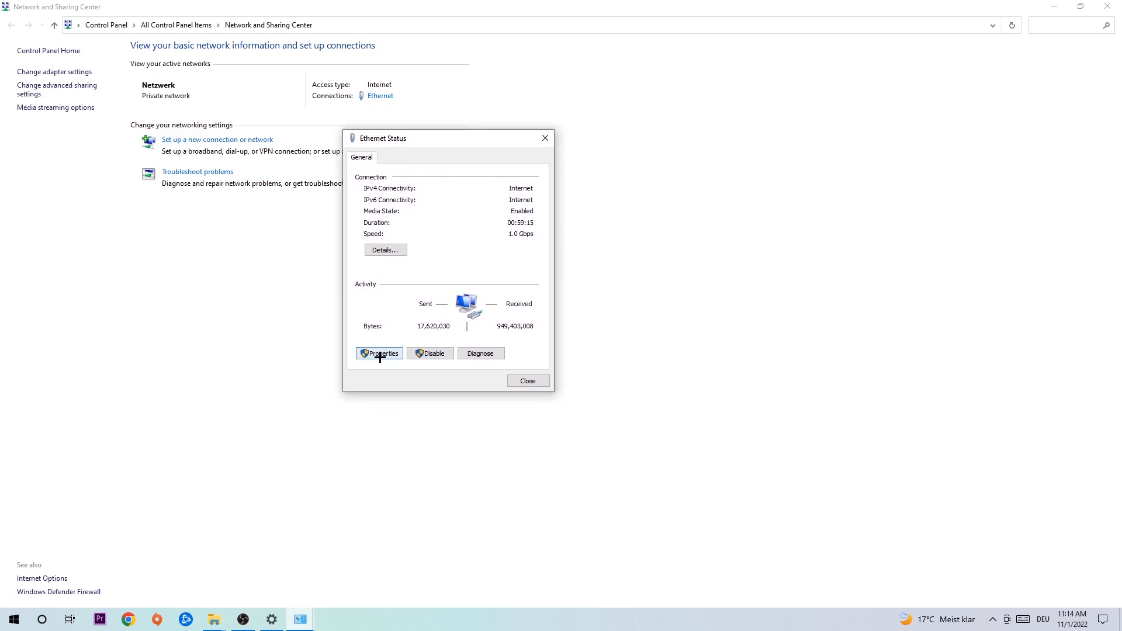
# - In Ethernet IPv4 properties, choose 'Use the following DNS server addresses'
pyautogui.click(379, 353)
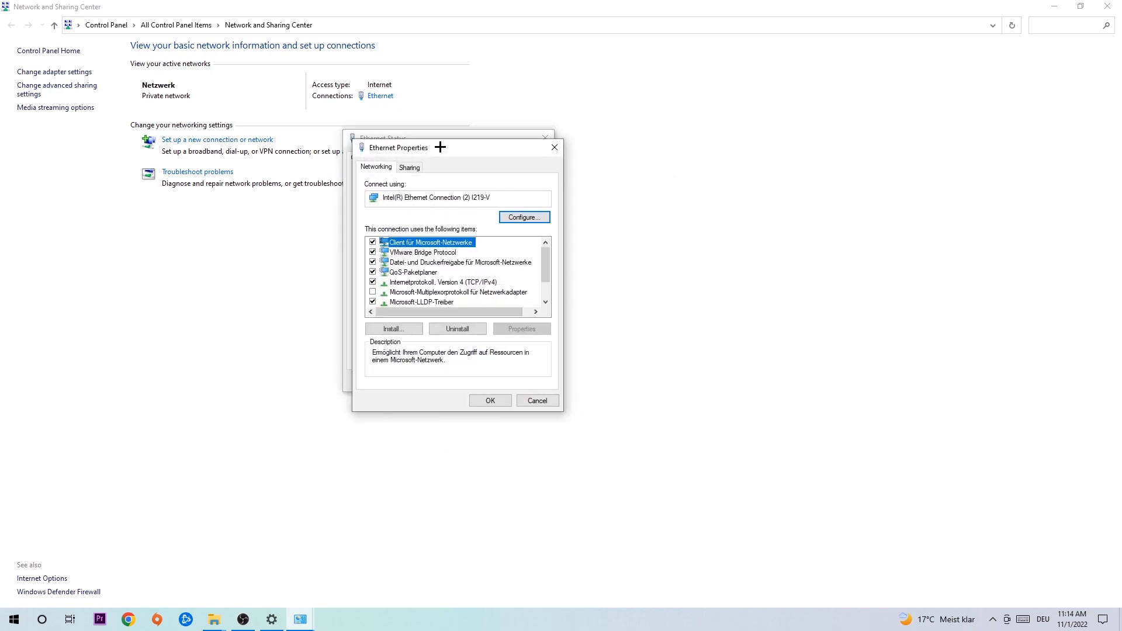
pyautogui.moveTo(398, 147); pyautogui.dragTo(408, 104)
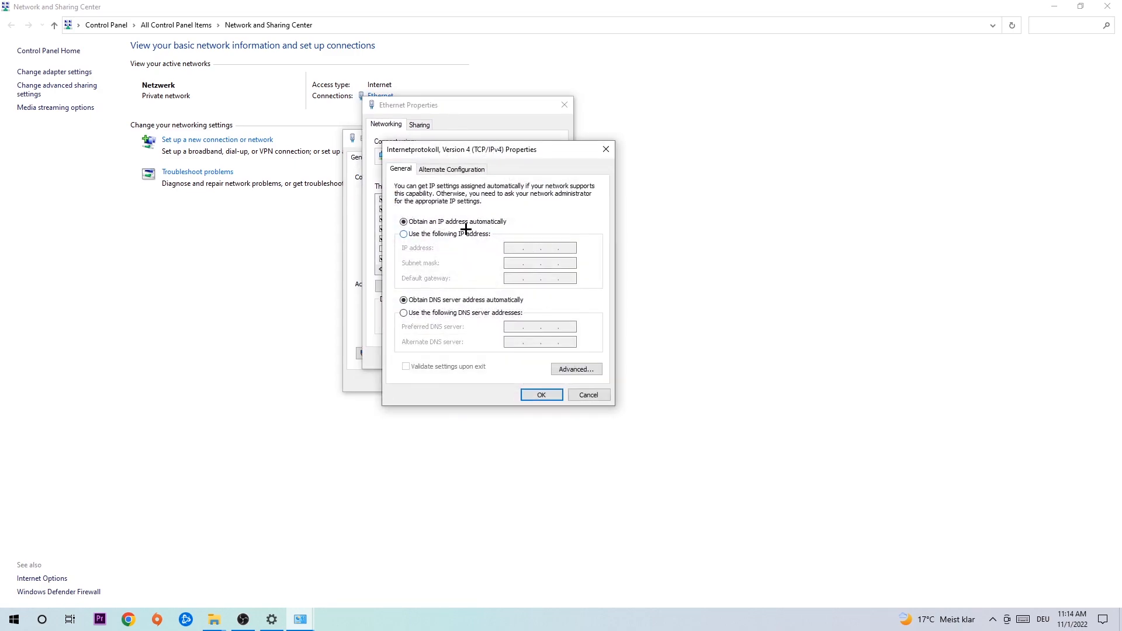
pyautogui.moveTo(417, 315)
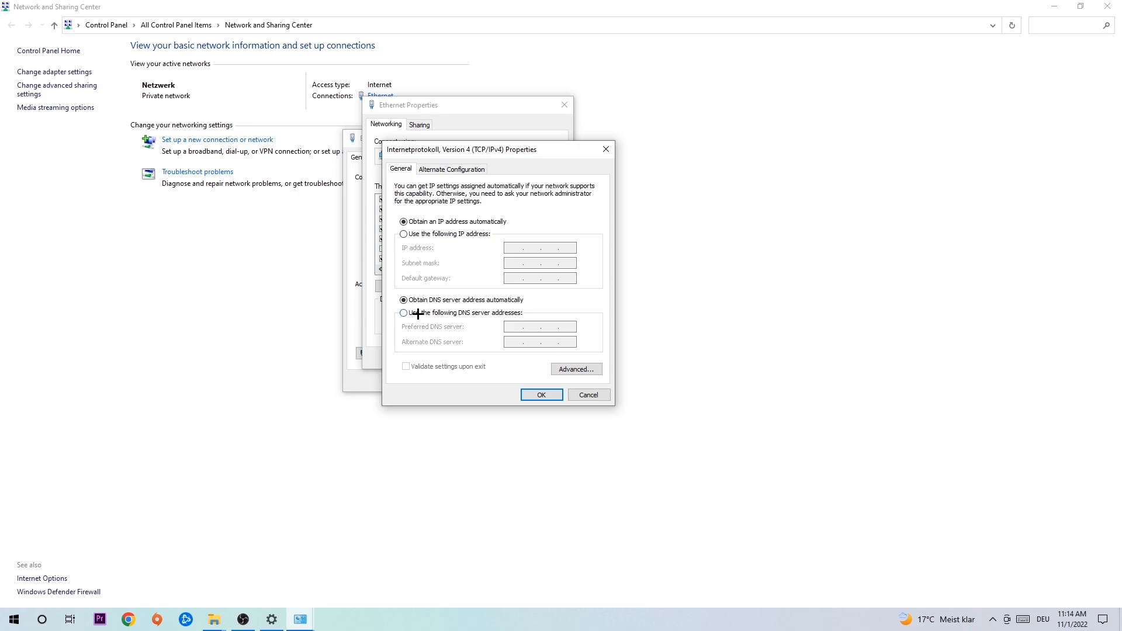
pyautogui.click(406, 313)
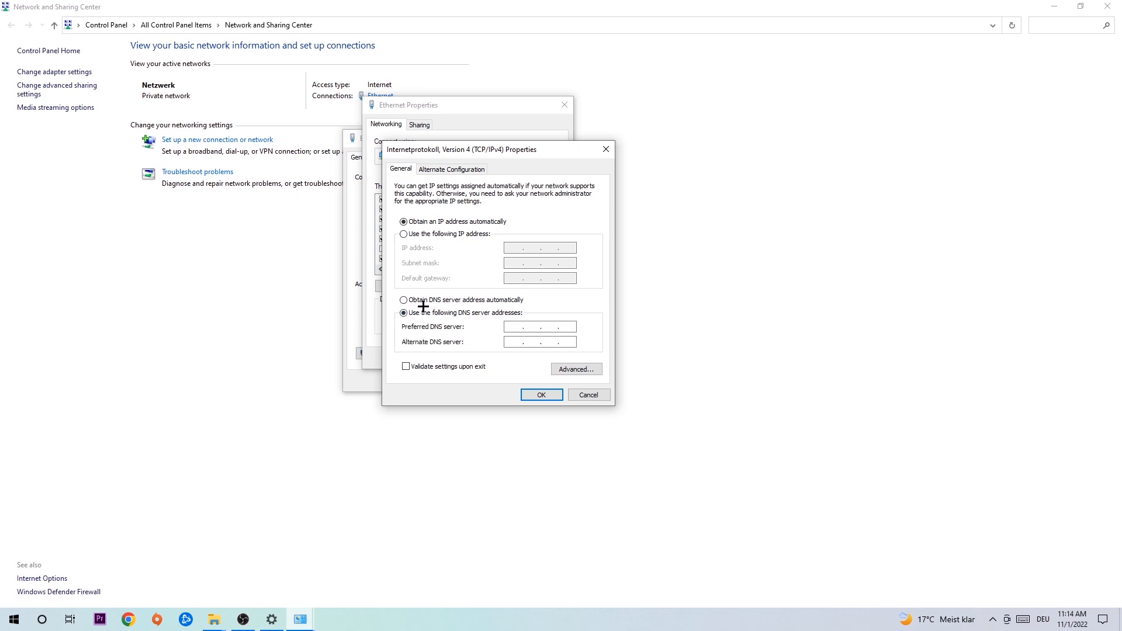
# - Fill in the preferred DNS server fields and confirm the new IPv4 settings with OK
pyautogui.click(523, 327)
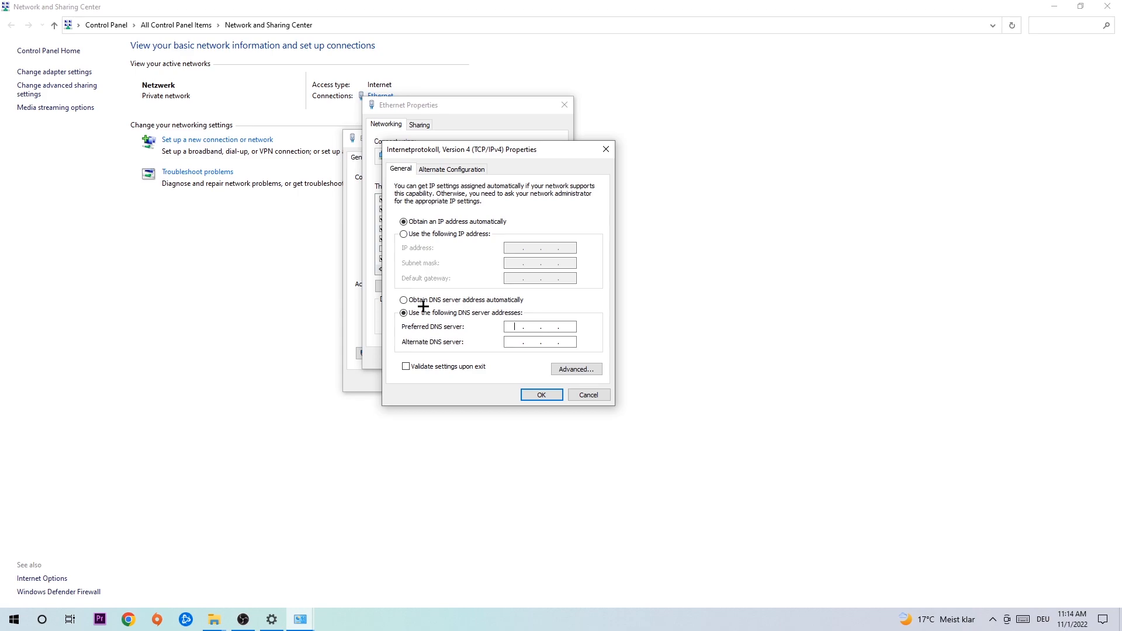
pyautogui.moveTo(525, 330)
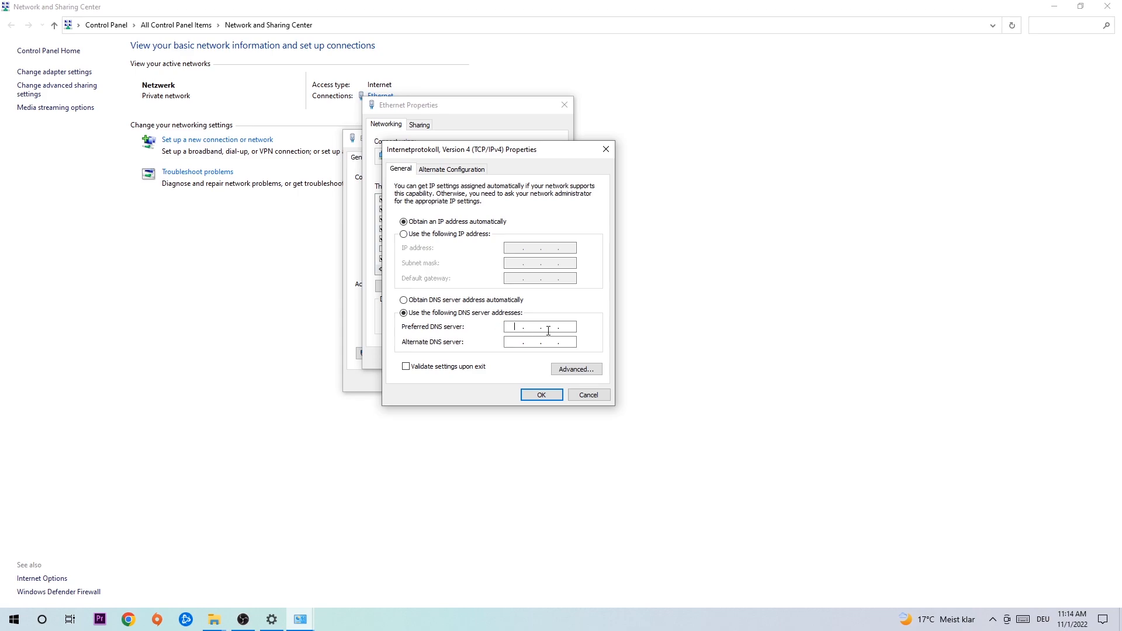
pyautogui.click(539, 341)
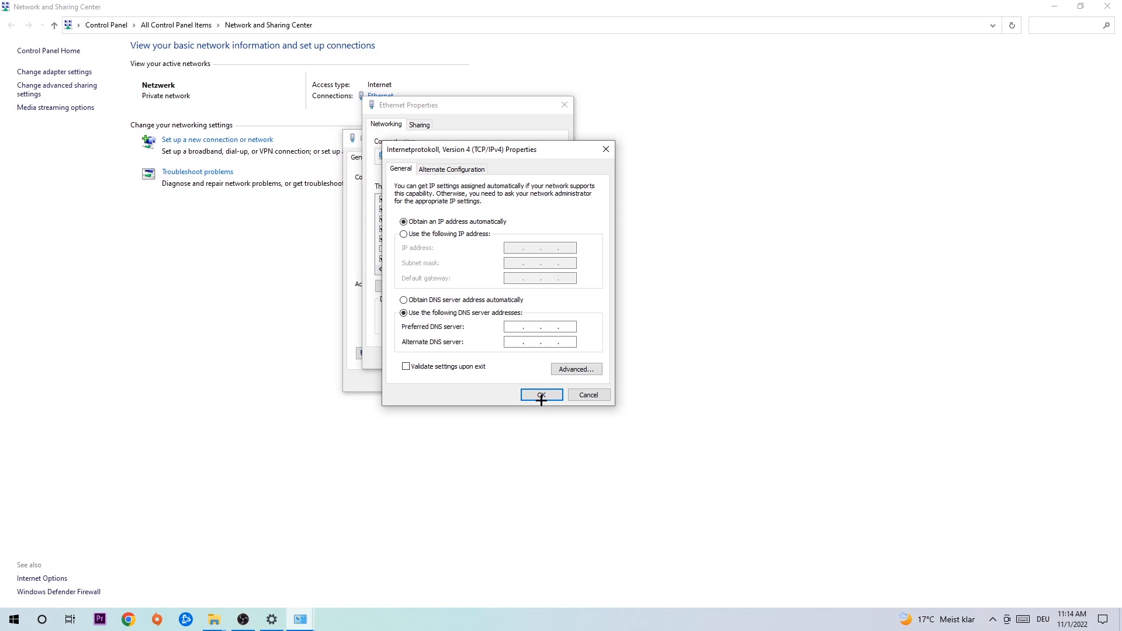
pyautogui.click(542, 394)
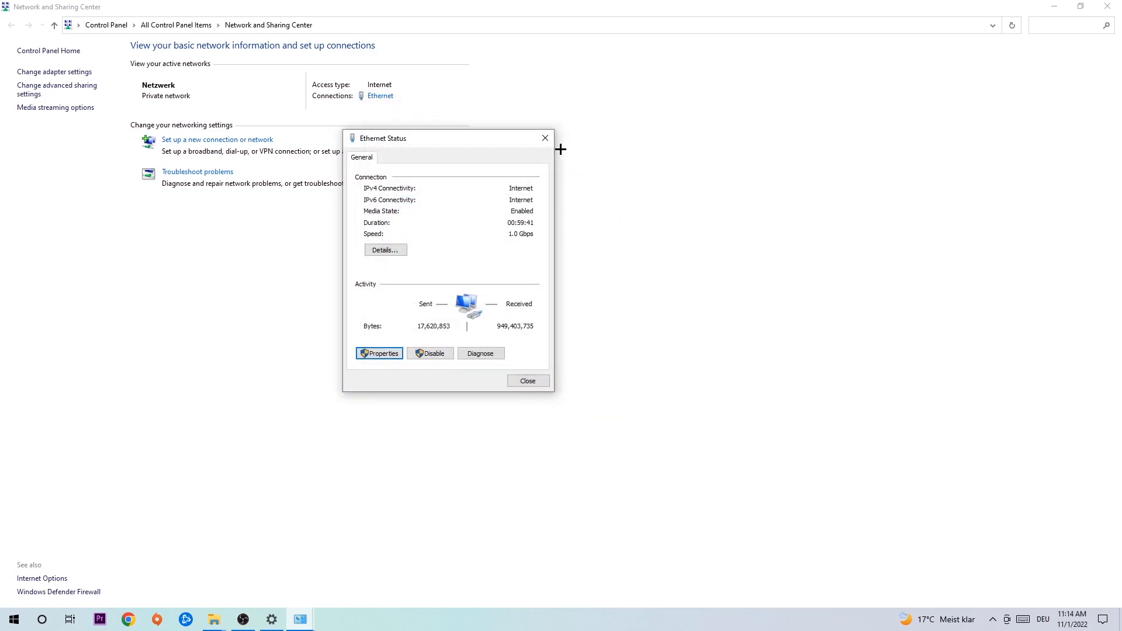